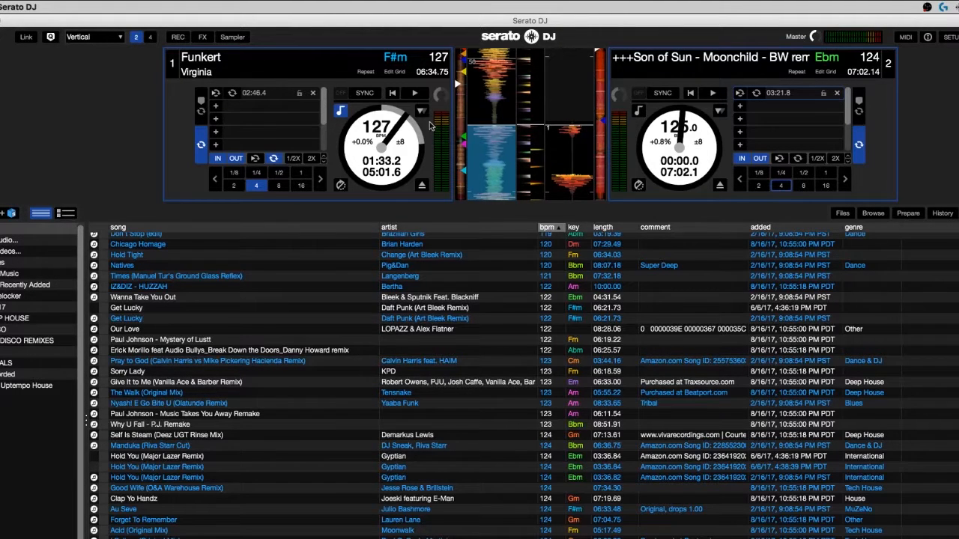
Step: Start the Son of Sun track on the right deck, tempo-synced at 127 BPM with the looping left deck
{"action": "left_click", "coordinate": [415, 93]}
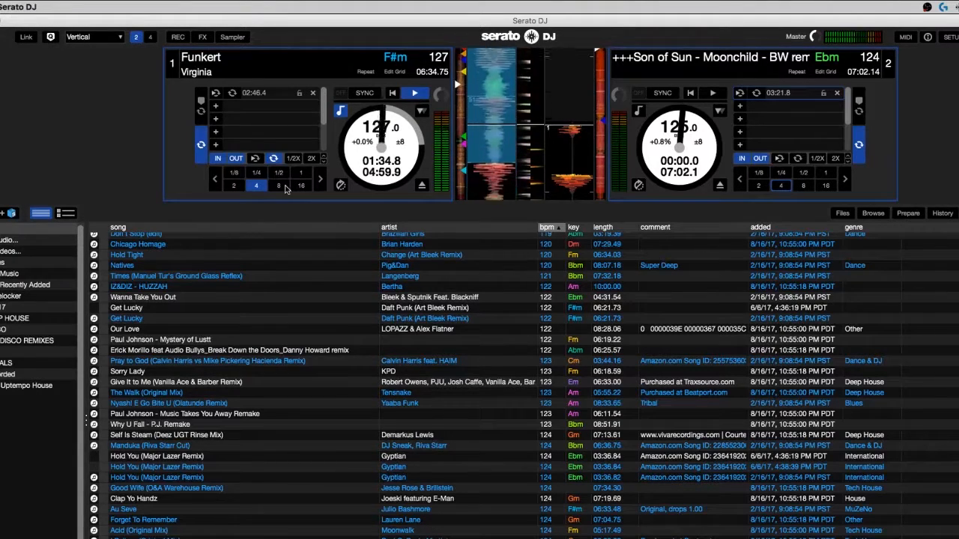
{"action": "left_click", "coordinate": [278, 186]}
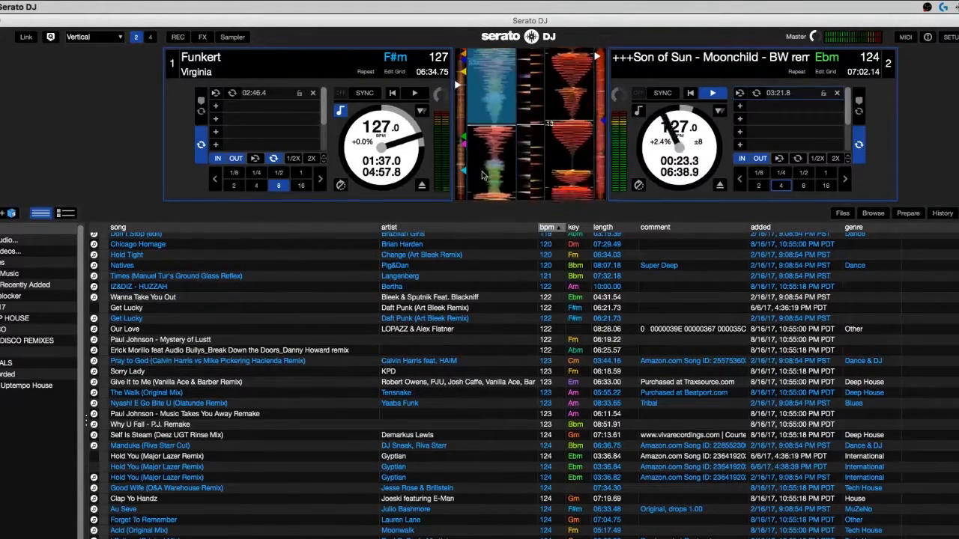
{"action": "left_click", "coordinate": [417, 93]}
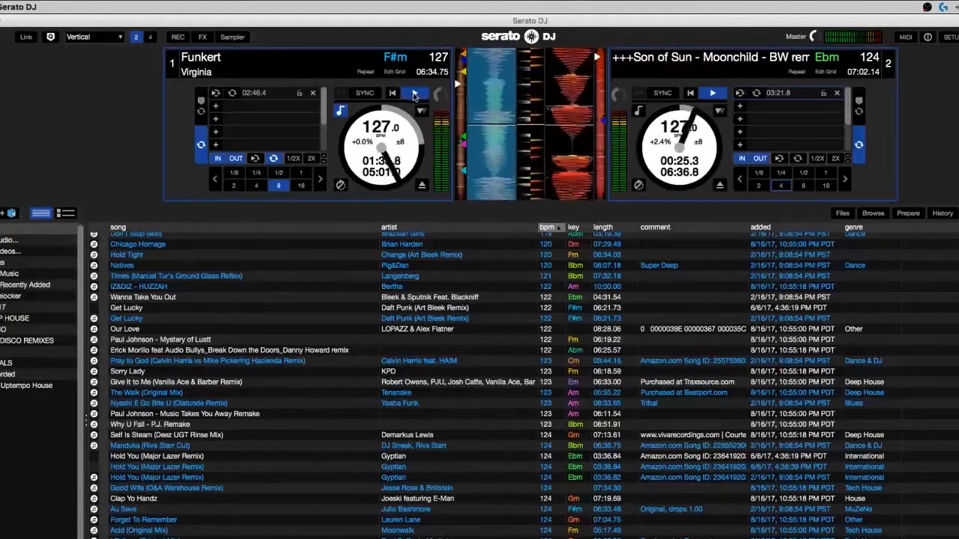